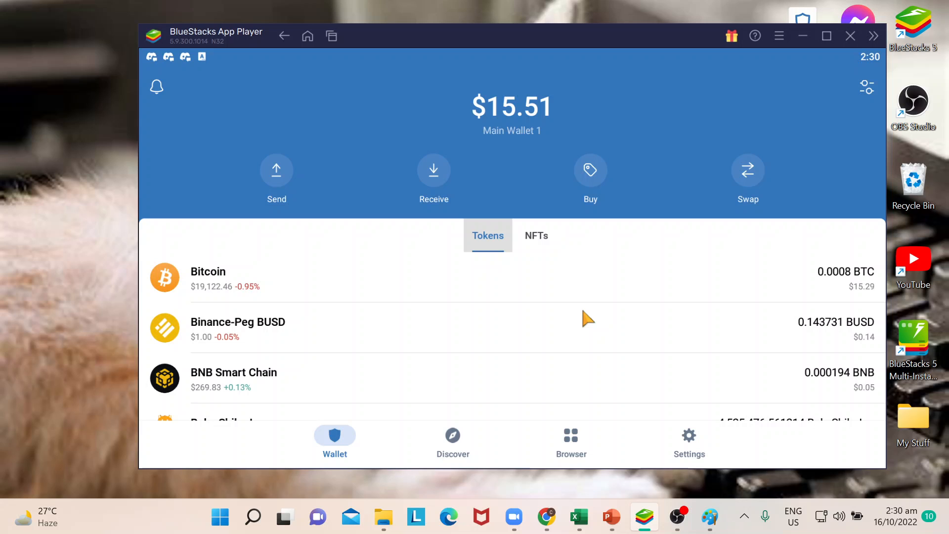
{"action": "mouse_move", "coordinate": [632, 355]}
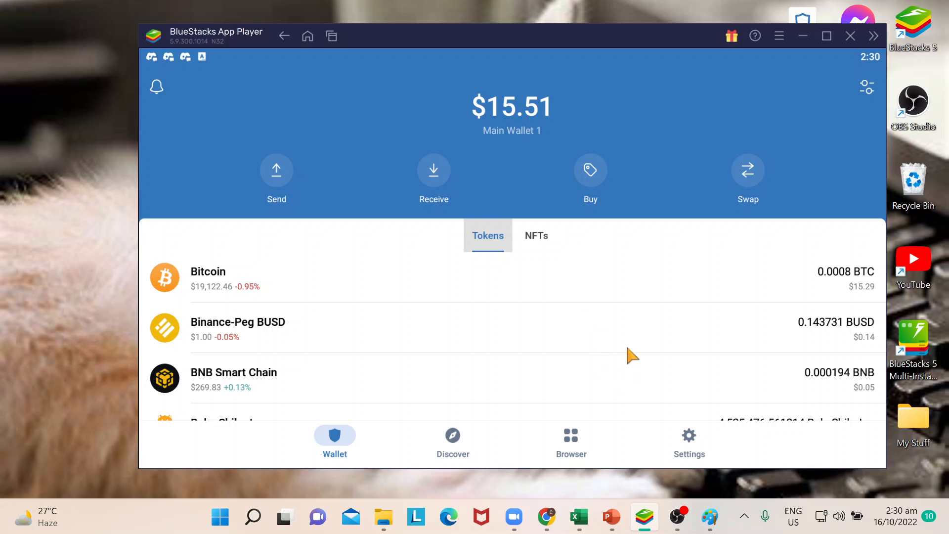
{"action": "mouse_move", "coordinate": [658, 265]}
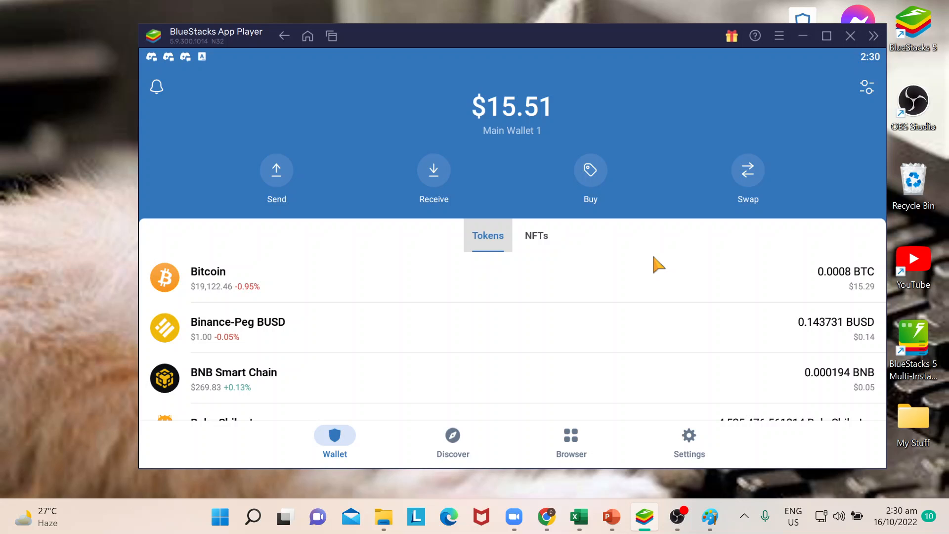
{"action": "mouse_move", "coordinate": [816, 126]}
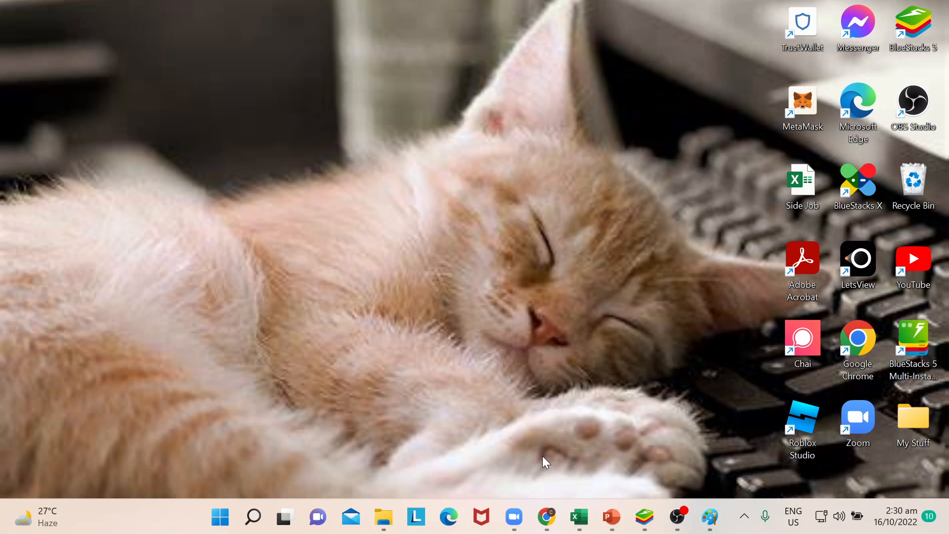
{"action": "mouse_move", "coordinate": [524, 405]}
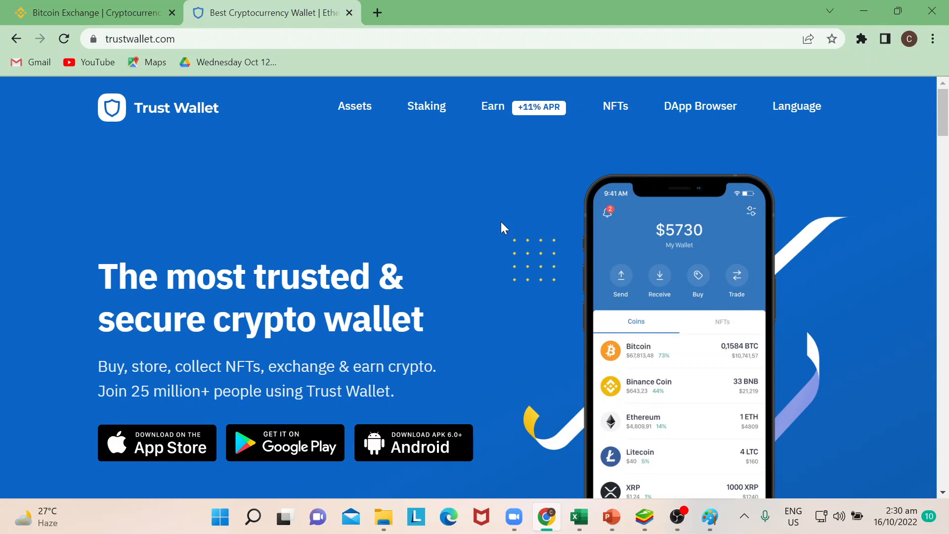
{"action": "mouse_move", "coordinate": [305, 450]}
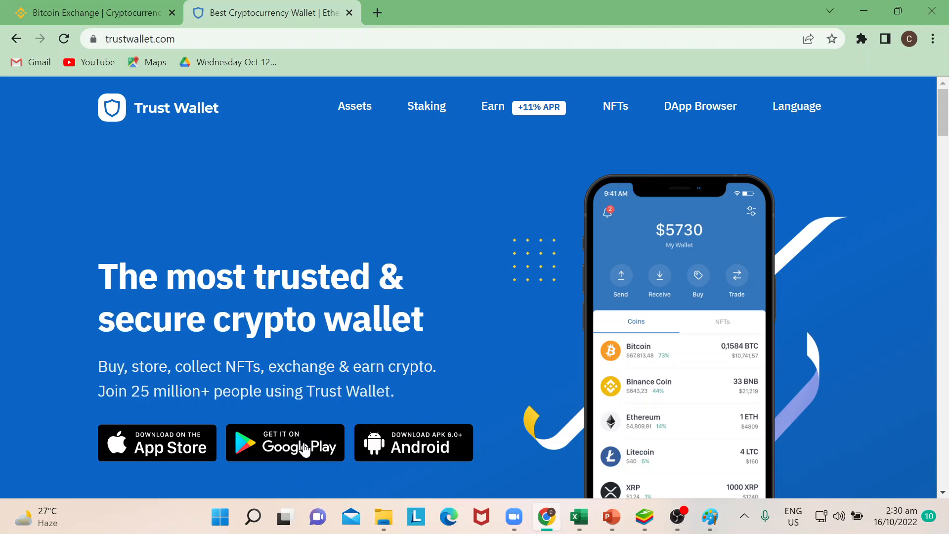
{"action": "mouse_move", "coordinate": [524, 297]}
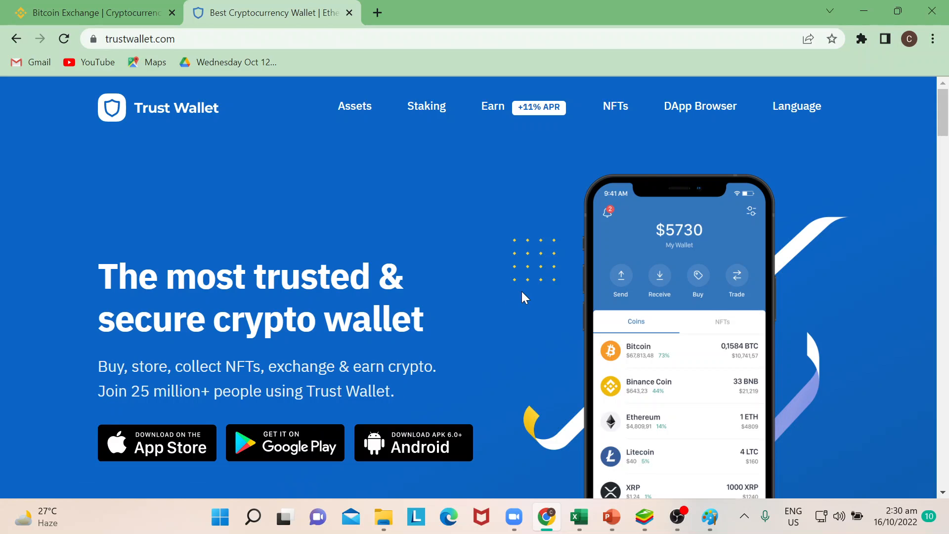
{"action": "mouse_move", "coordinate": [193, 443]}
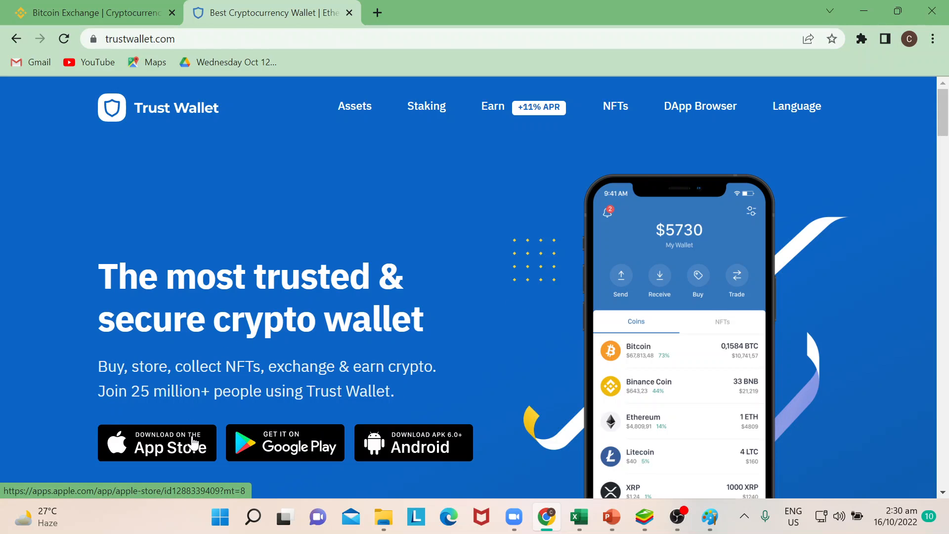
{"action": "mouse_move", "coordinate": [712, 240]}
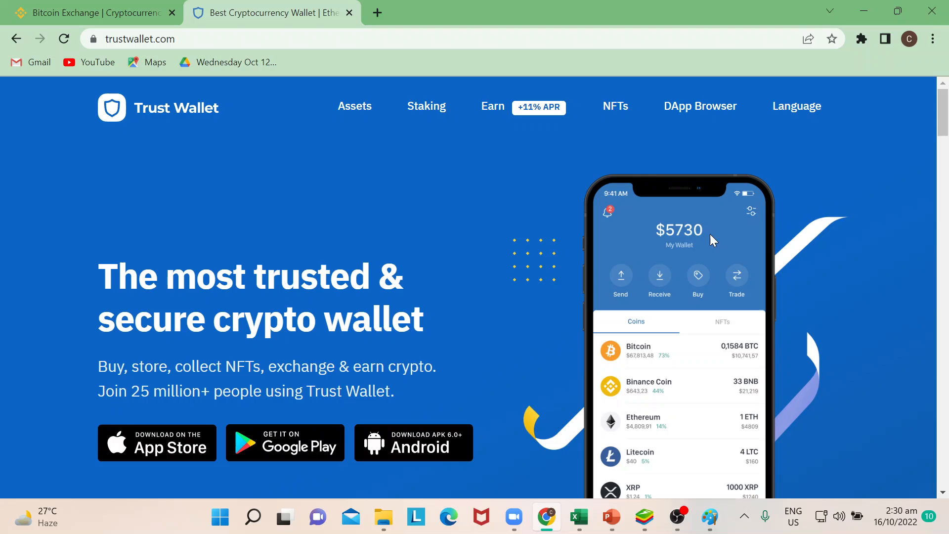
{"action": "mouse_move", "coordinate": [505, 382]}
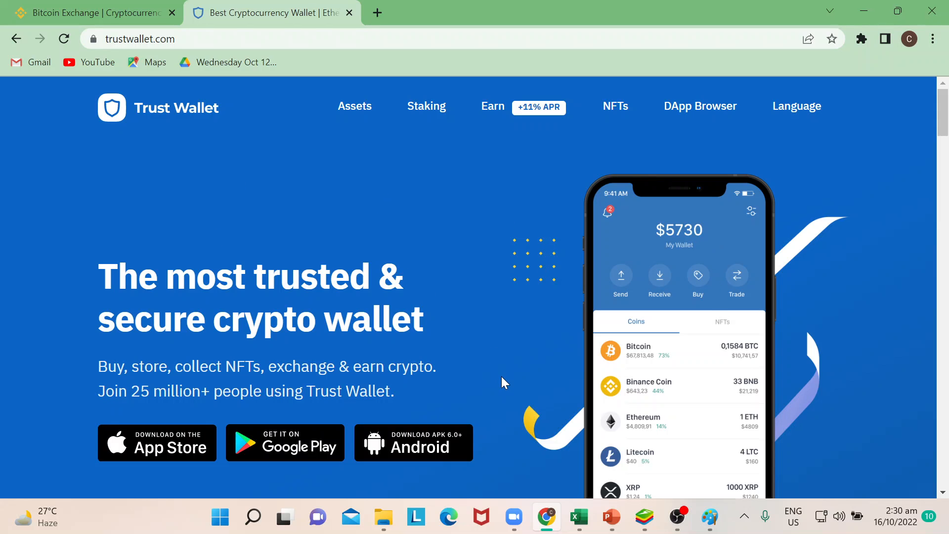
{"action": "mouse_move", "coordinate": [576, 516]}
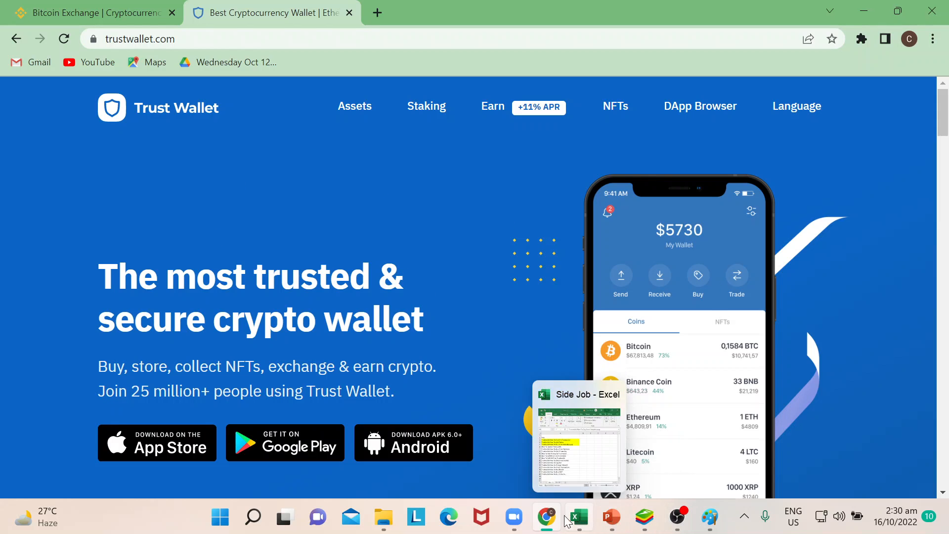
{"action": "mouse_move", "coordinate": [709, 516]}
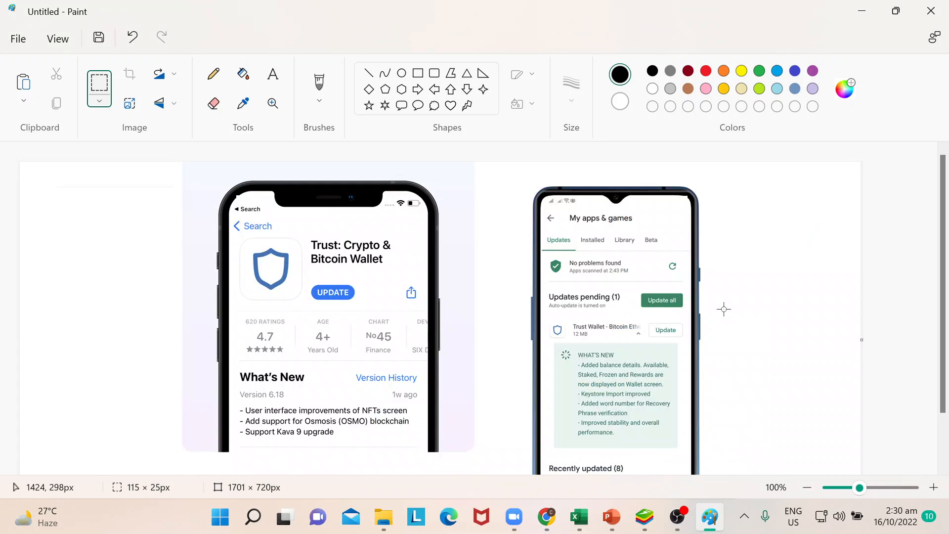
{"action": "mouse_move", "coordinate": [362, 309]}
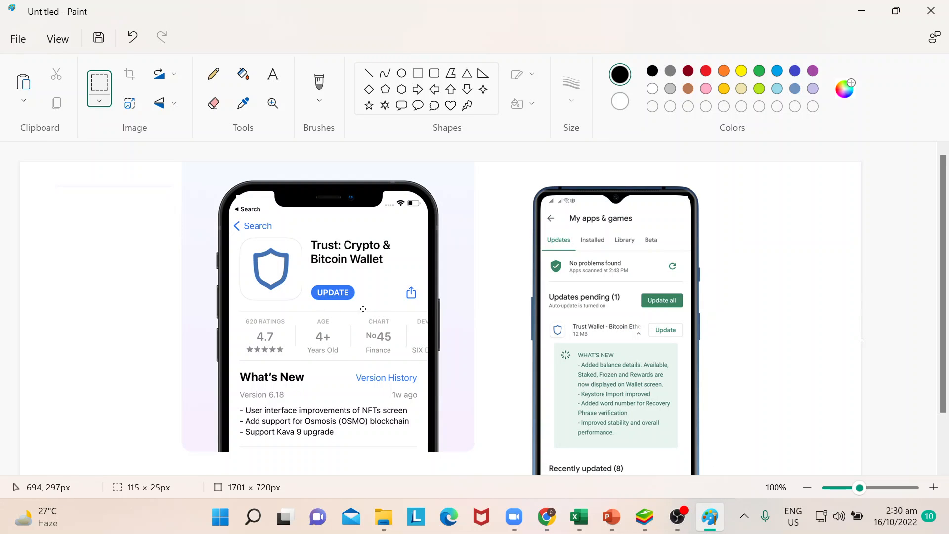
{"action": "mouse_move", "coordinate": [581, 357]}
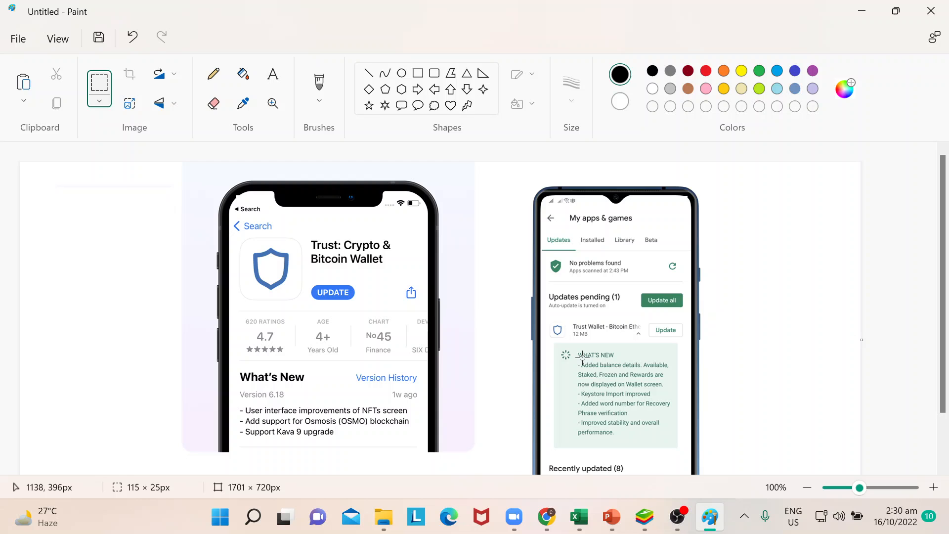
{"action": "mouse_move", "coordinate": [328, 285]}
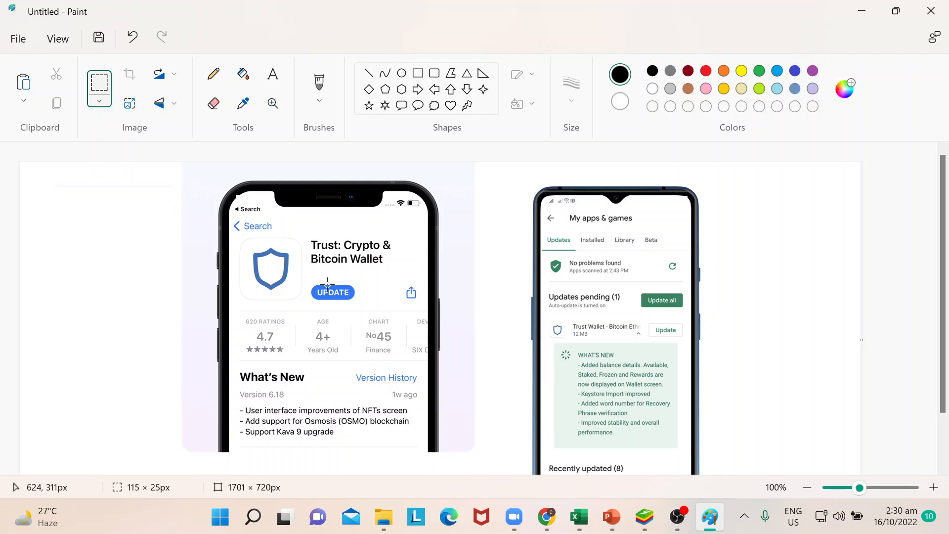
{"action": "mouse_move", "coordinate": [325, 324]}
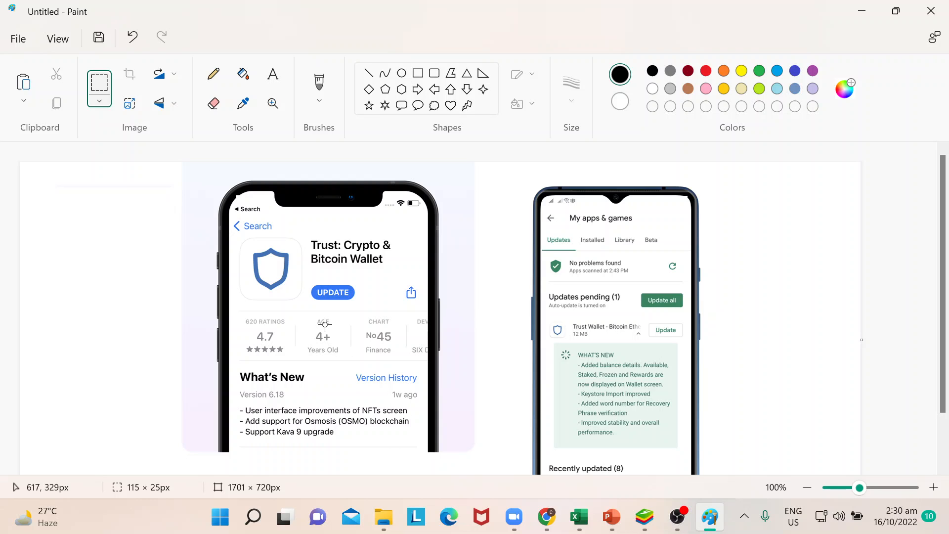
{"action": "mouse_move", "coordinate": [693, 343]}
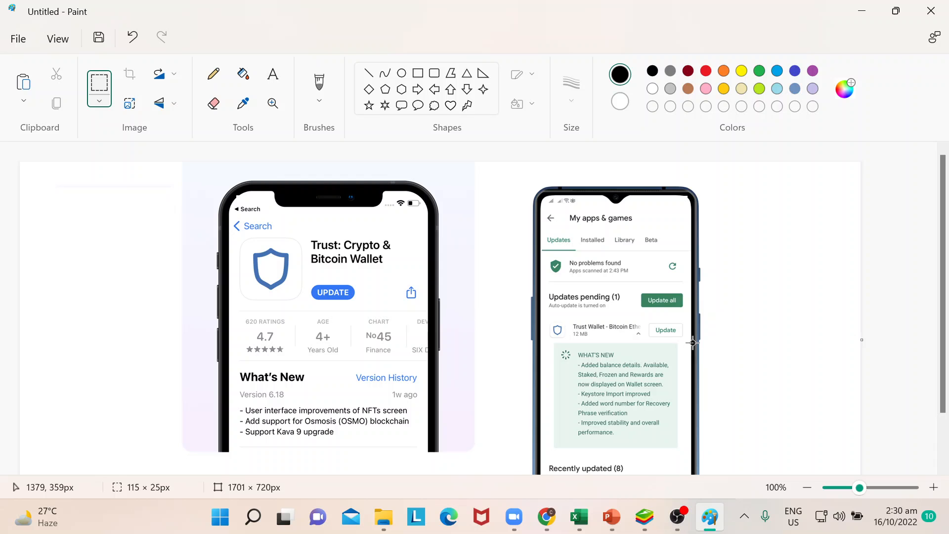
{"action": "mouse_move", "coordinate": [643, 355]}
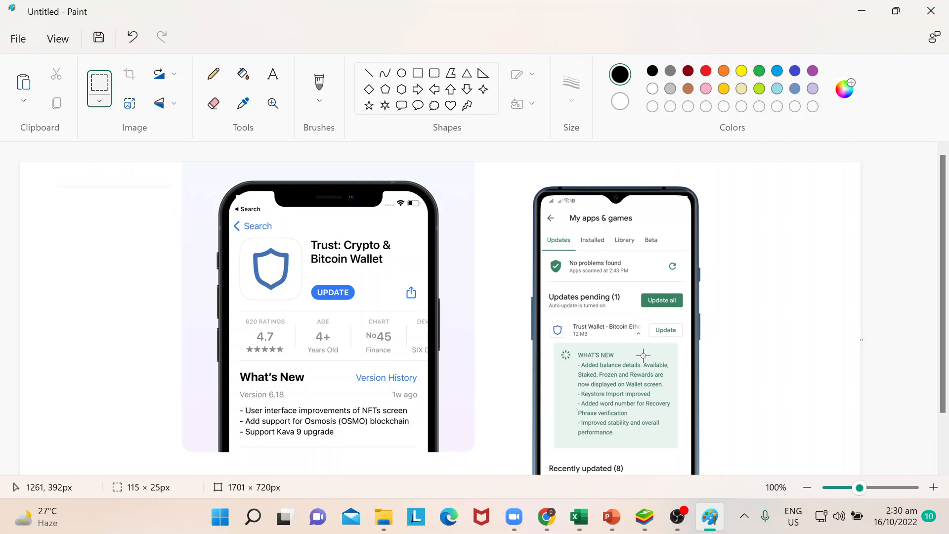
{"action": "mouse_move", "coordinate": [704, 368]}
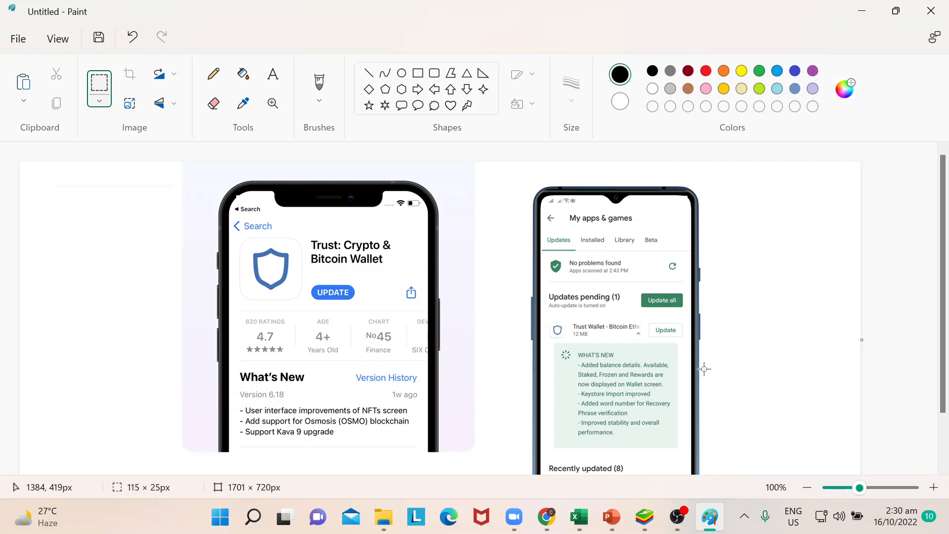
{"action": "mouse_move", "coordinate": [583, 371]}
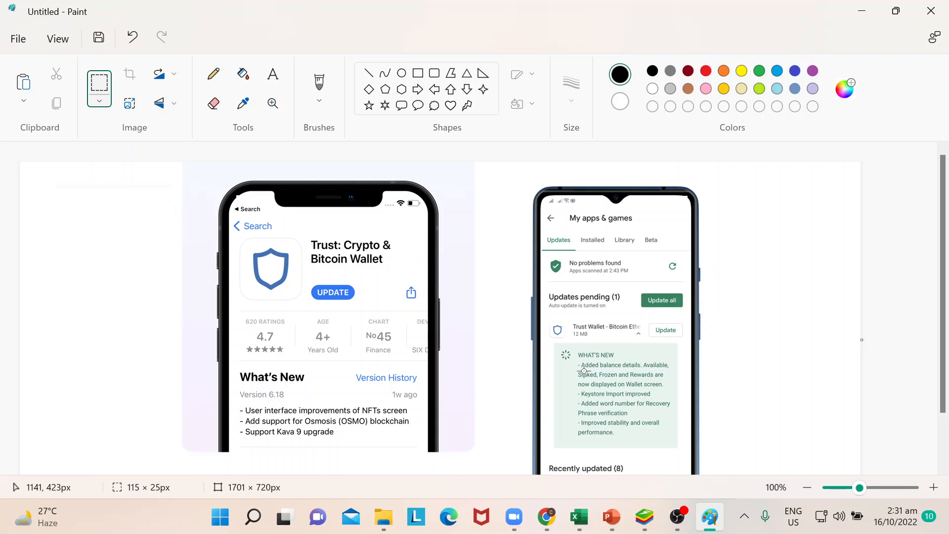
{"action": "mouse_move", "coordinate": [575, 362]}
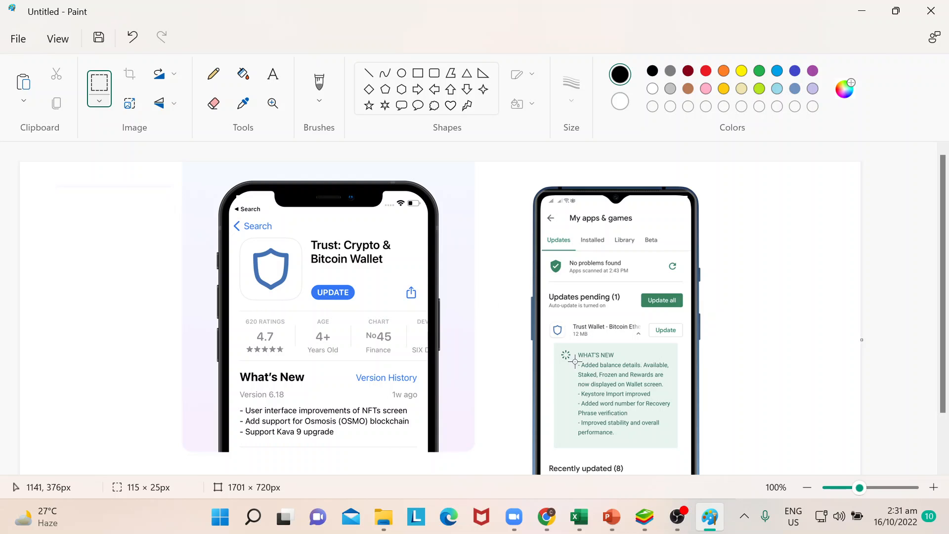
{"action": "mouse_move", "coordinate": [862, 12]}
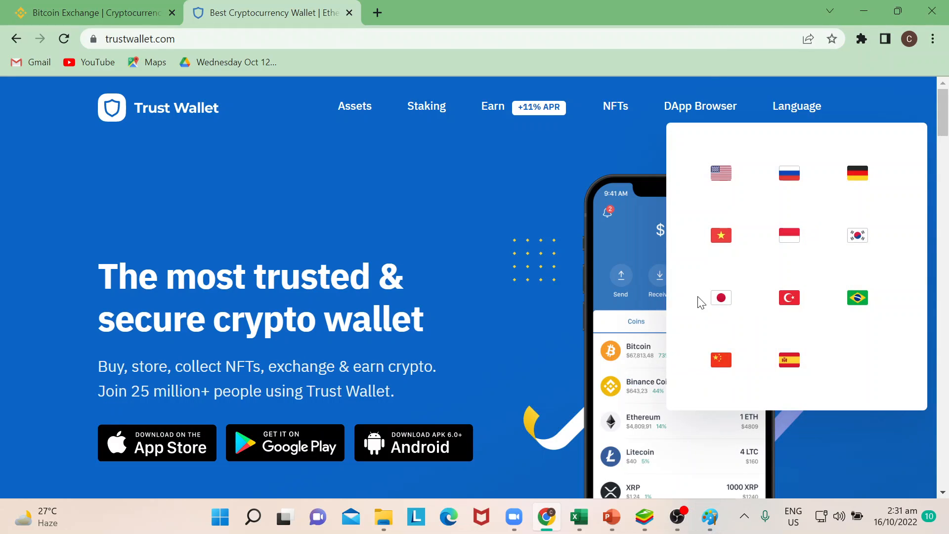
{"action": "left_click", "coordinate": [476, 261]}
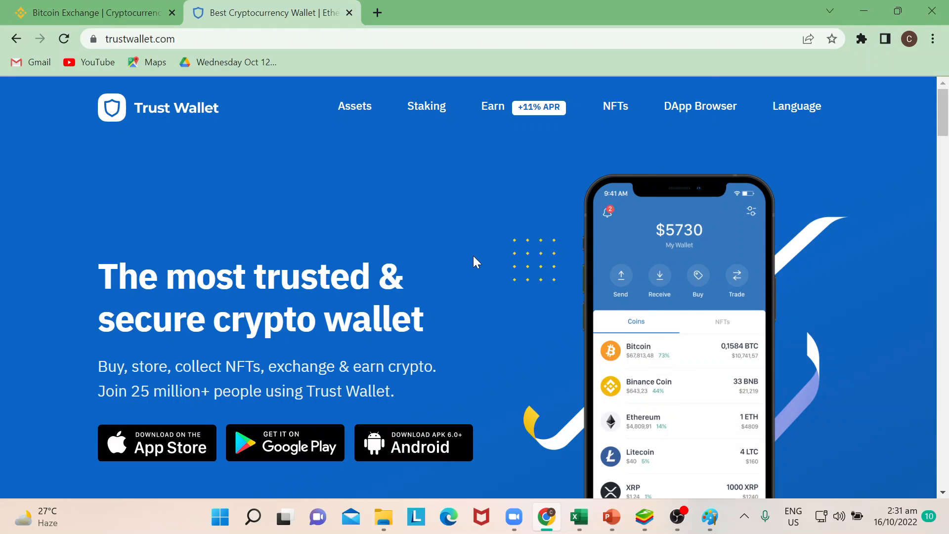